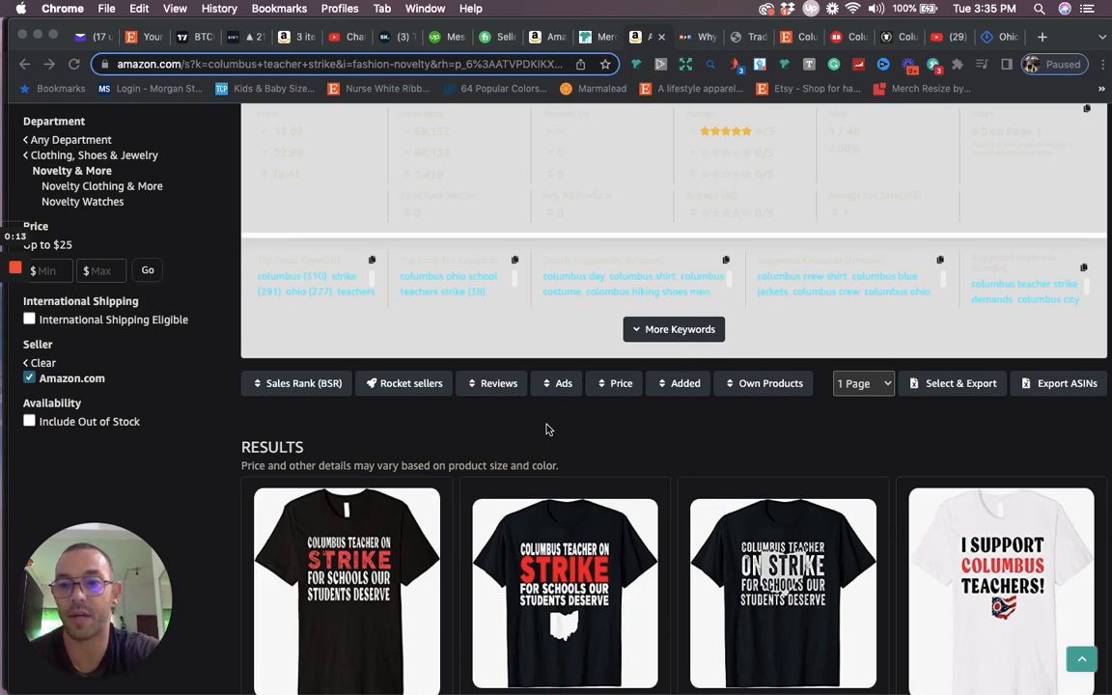
Scroll through the NPR article on the Columbus, Ohio teachers strike
{"action": "scroll", "scroll_direction": "down", "scroll_amount": 3}
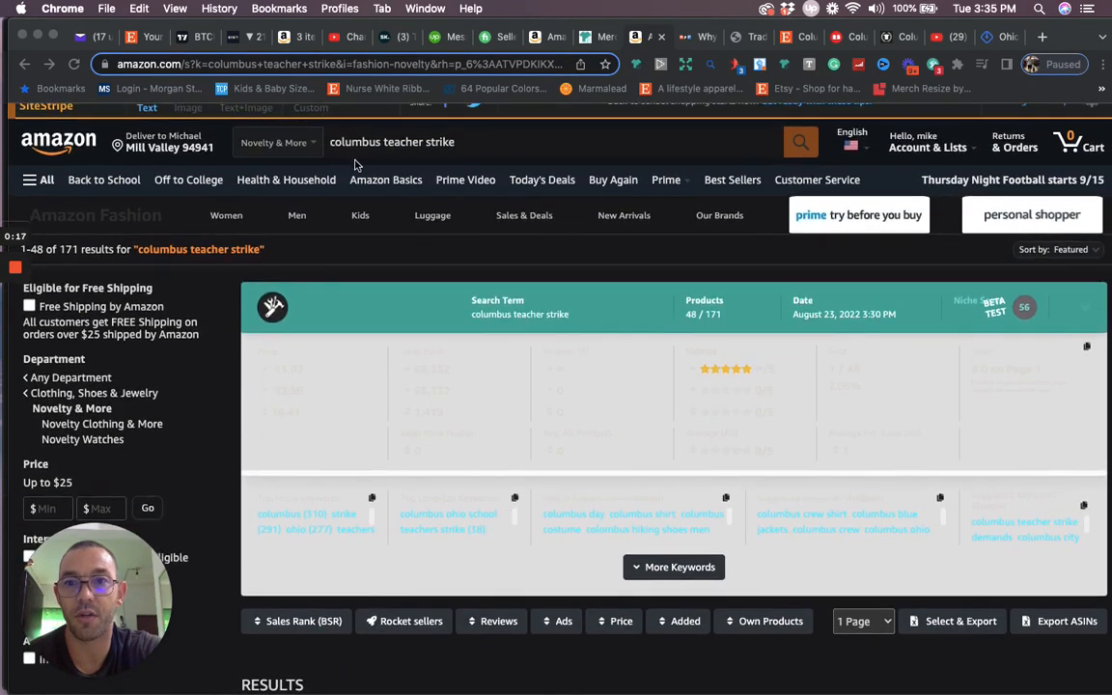
{"action": "mouse_move", "coordinate": [446, 460]}
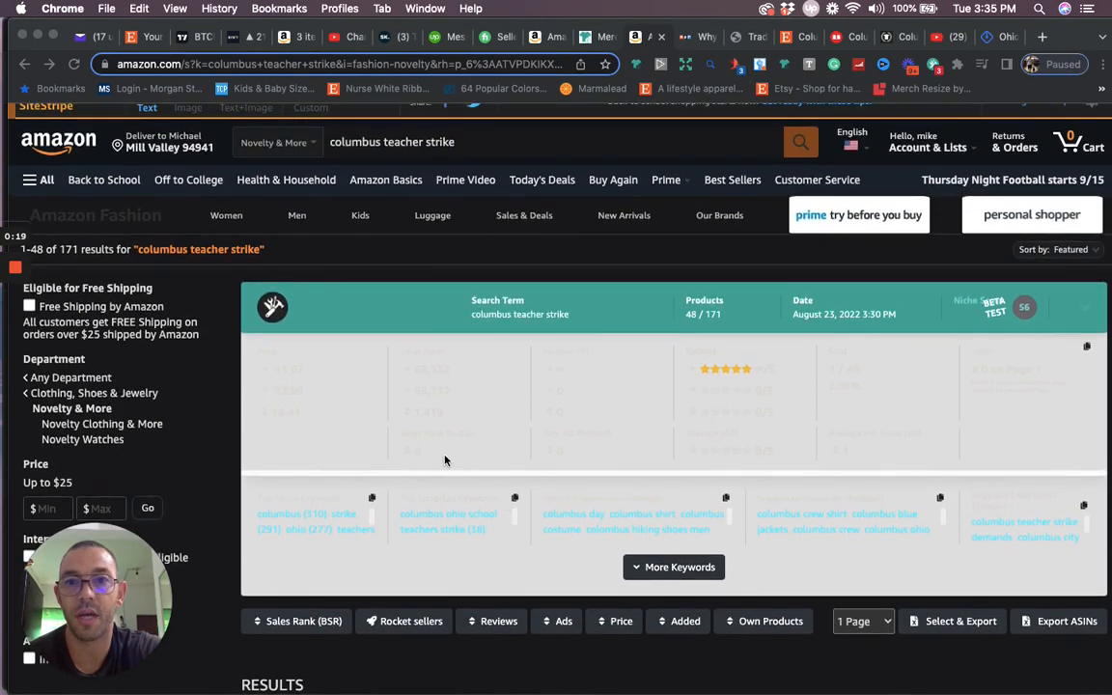
{"action": "scroll", "scroll_direction": "down", "scroll_amount": 3}
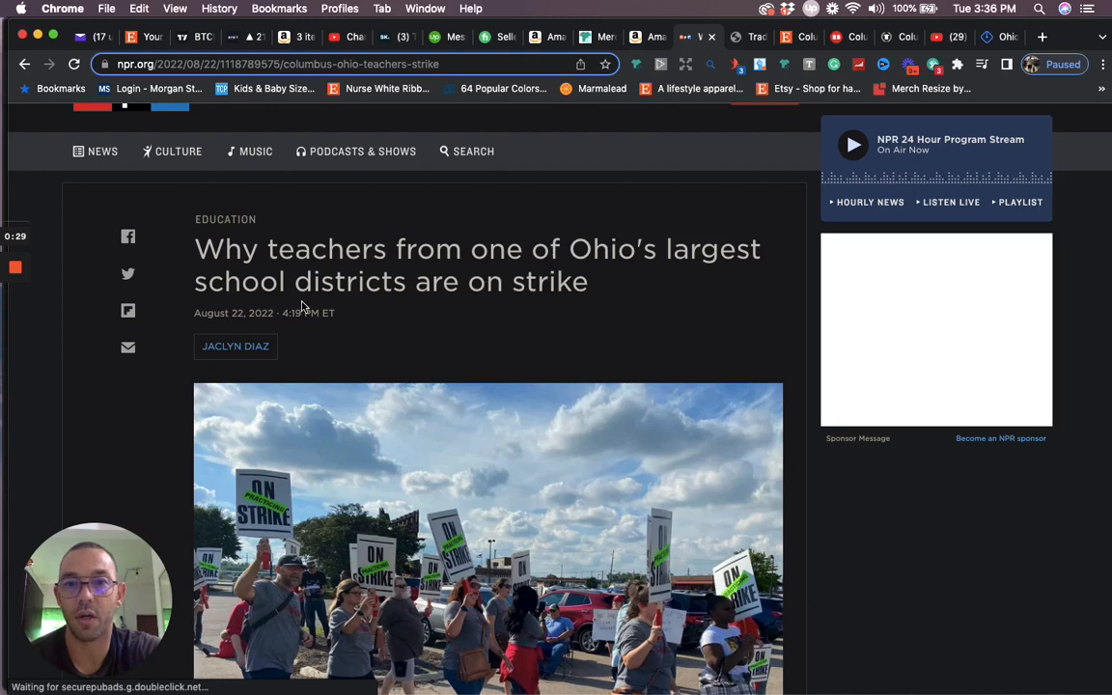
{"action": "scroll", "scroll_direction": "down", "scroll_amount": 3}
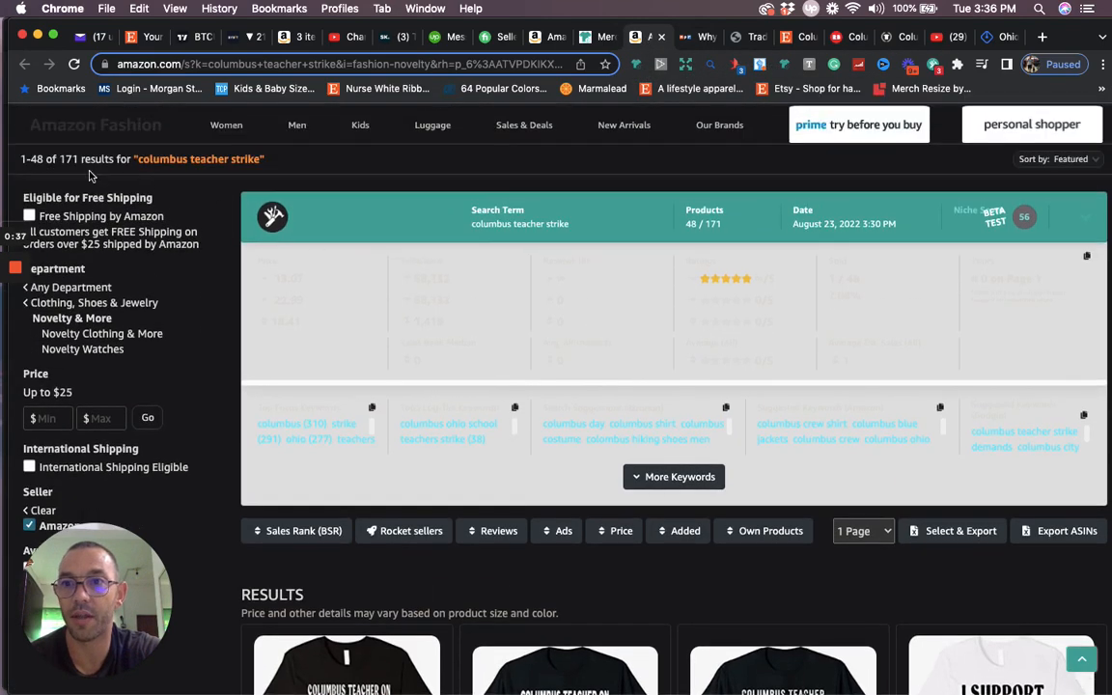
Scroll through Amazon's Columbus teacher strike shirt listings and their ranks
{"action": "scroll", "scroll_direction": "down", "scroll_amount": 3}
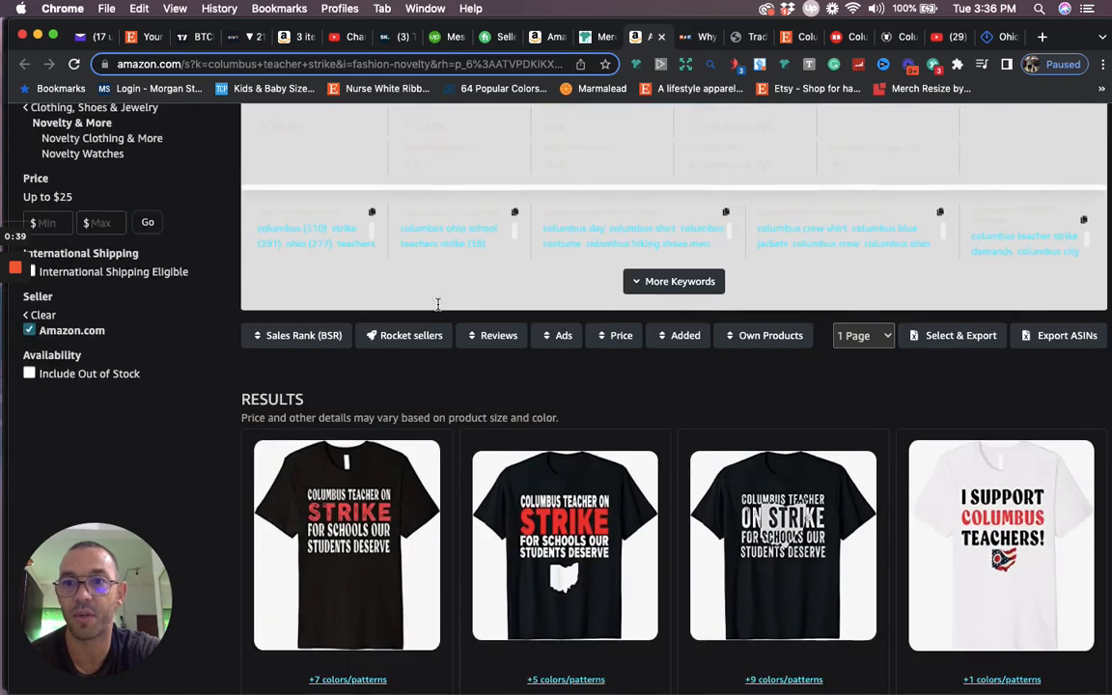
{"action": "scroll", "scroll_direction": "down", "scroll_amount": 3}
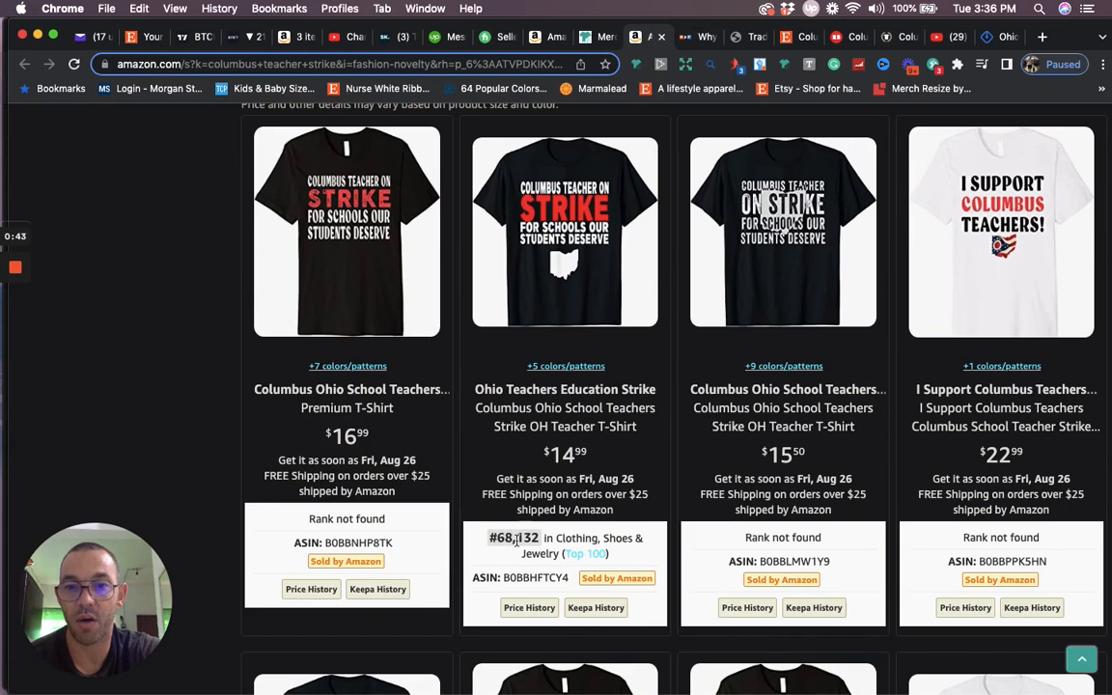
{"action": "mouse_move", "coordinate": [589, 456]}
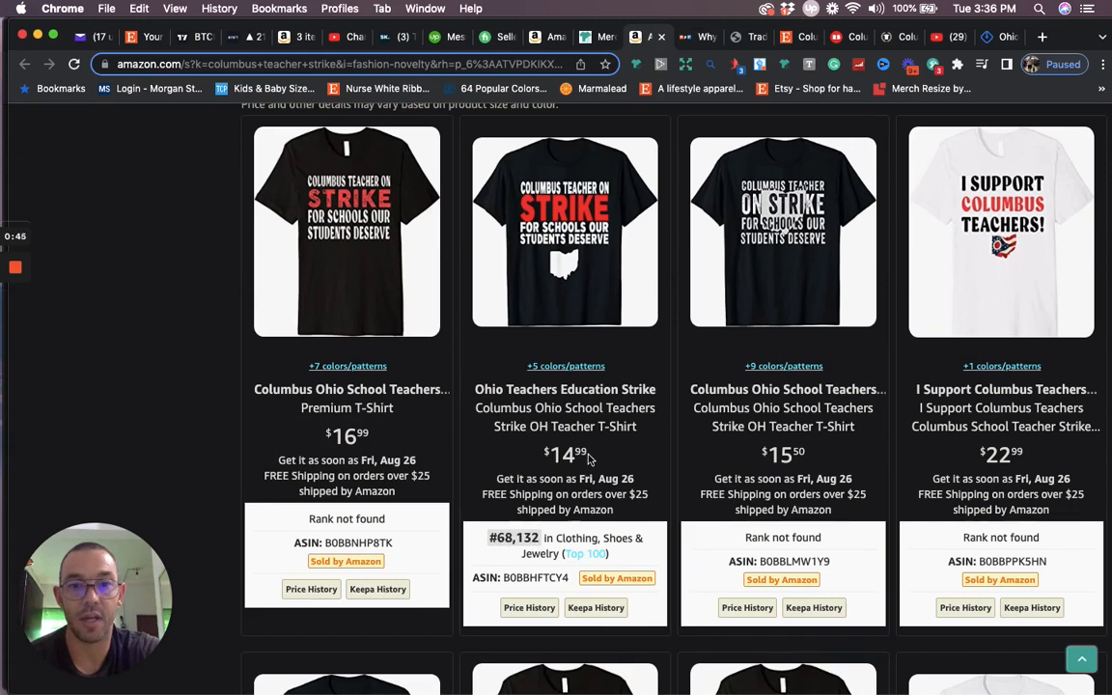
{"action": "scroll", "scroll_direction": "down", "scroll_amount": 3}
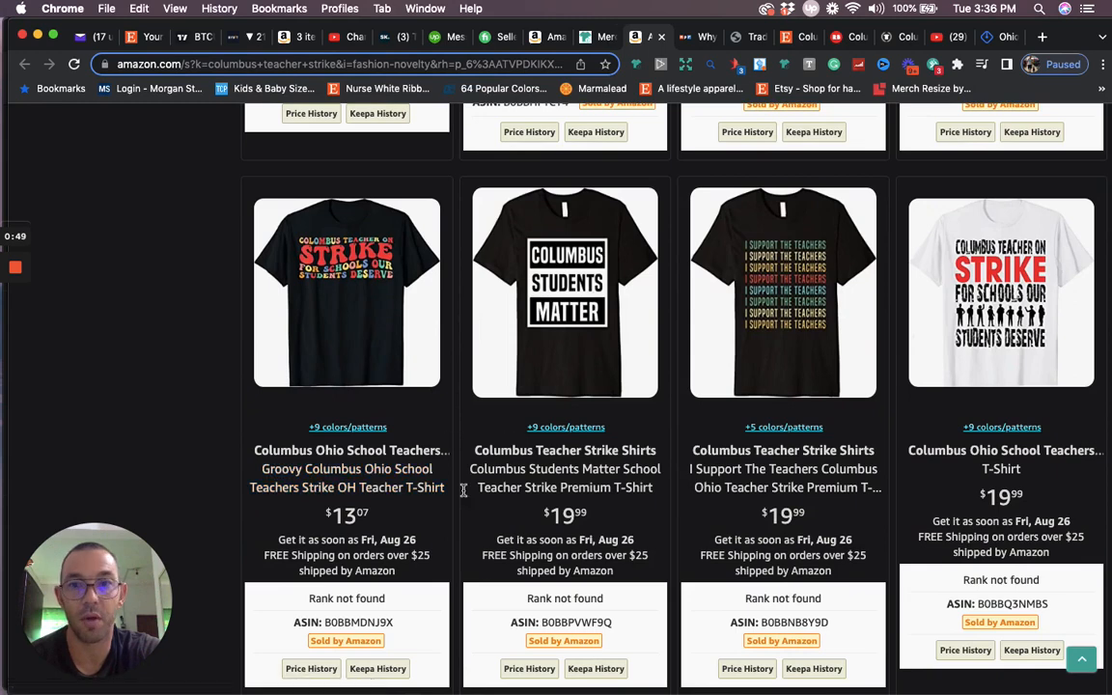
{"action": "mouse_move", "coordinate": [350, 516]}
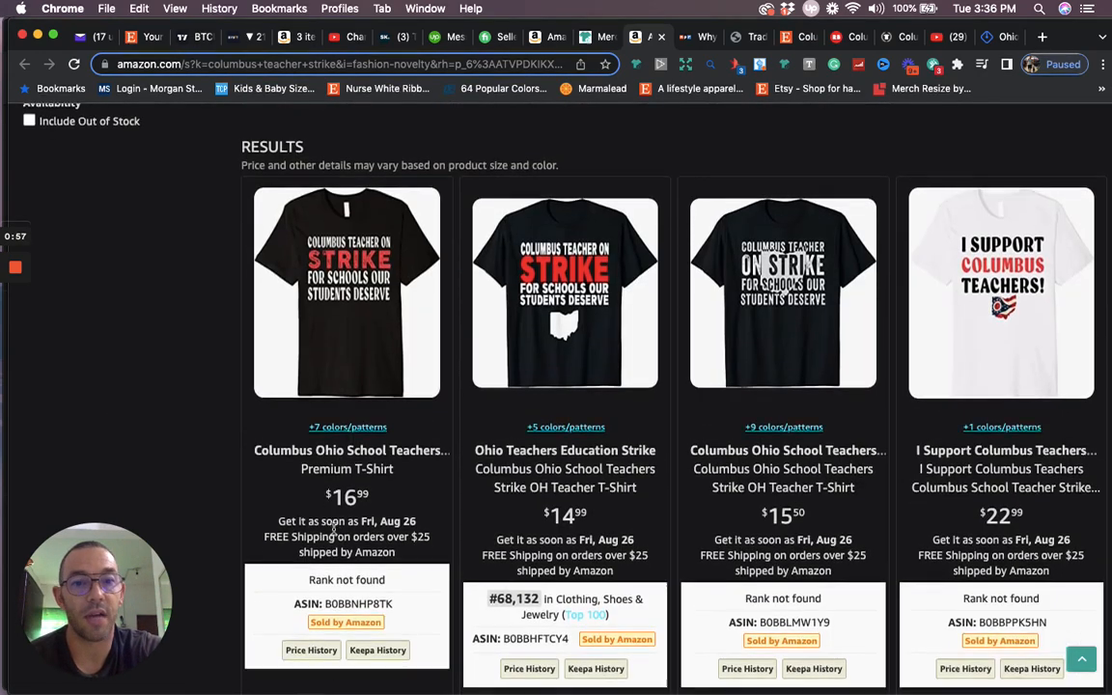
{"action": "scroll", "scroll_direction": "down", "scroll_amount": 3}
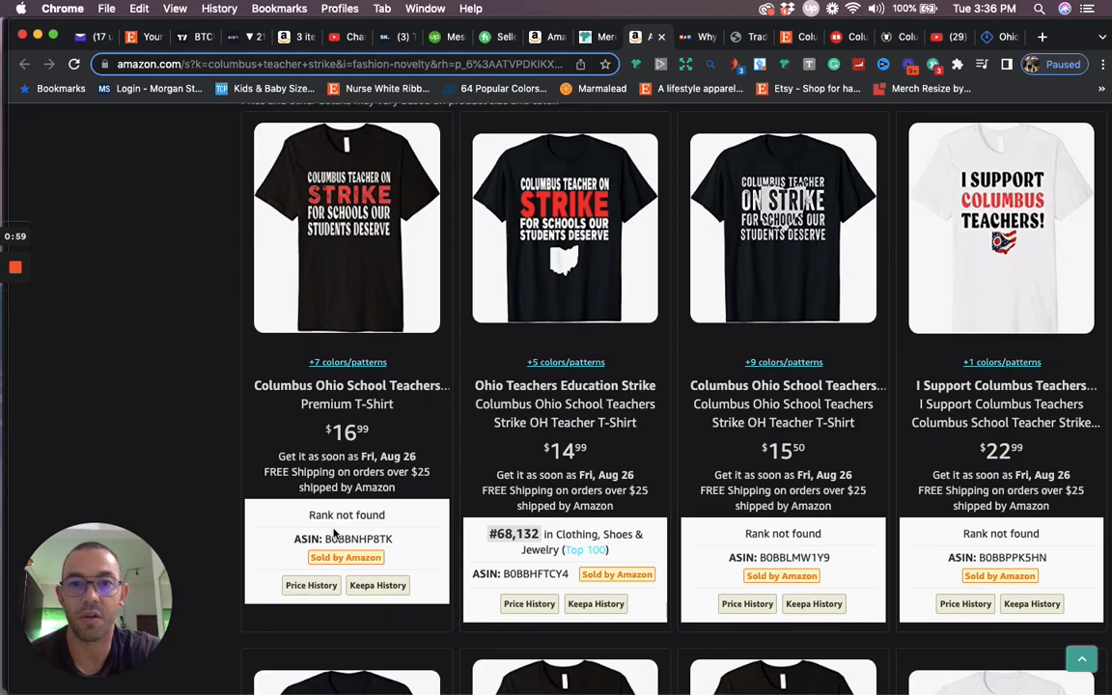
{"action": "scroll", "scroll_direction": "down", "scroll_amount": 3}
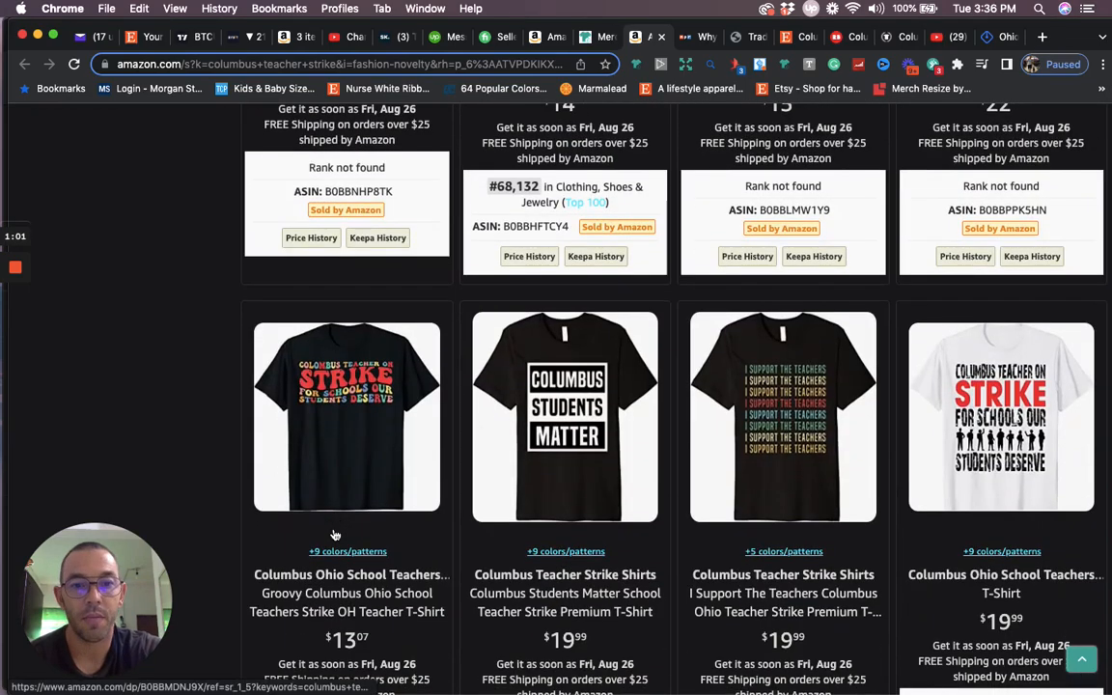
{"action": "scroll", "scroll_direction": "down", "scroll_amount": 3}
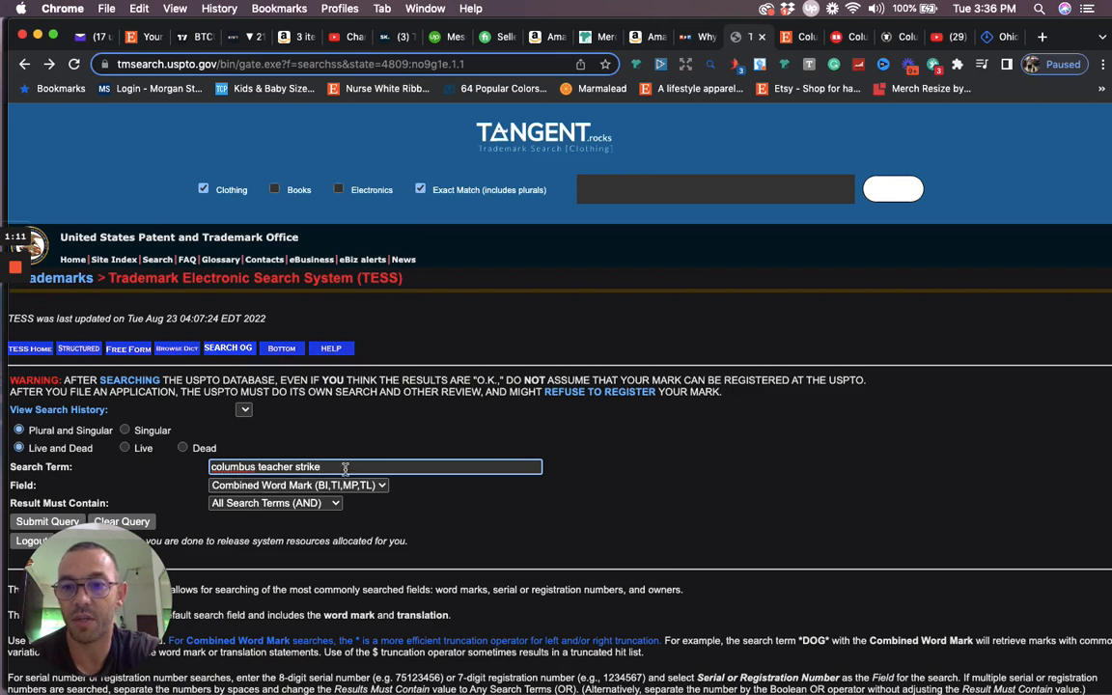
Submit the TESS trademark query for 'columbus teacher strike', which finds no records
{"action": "left_click", "coordinate": [47, 521]}
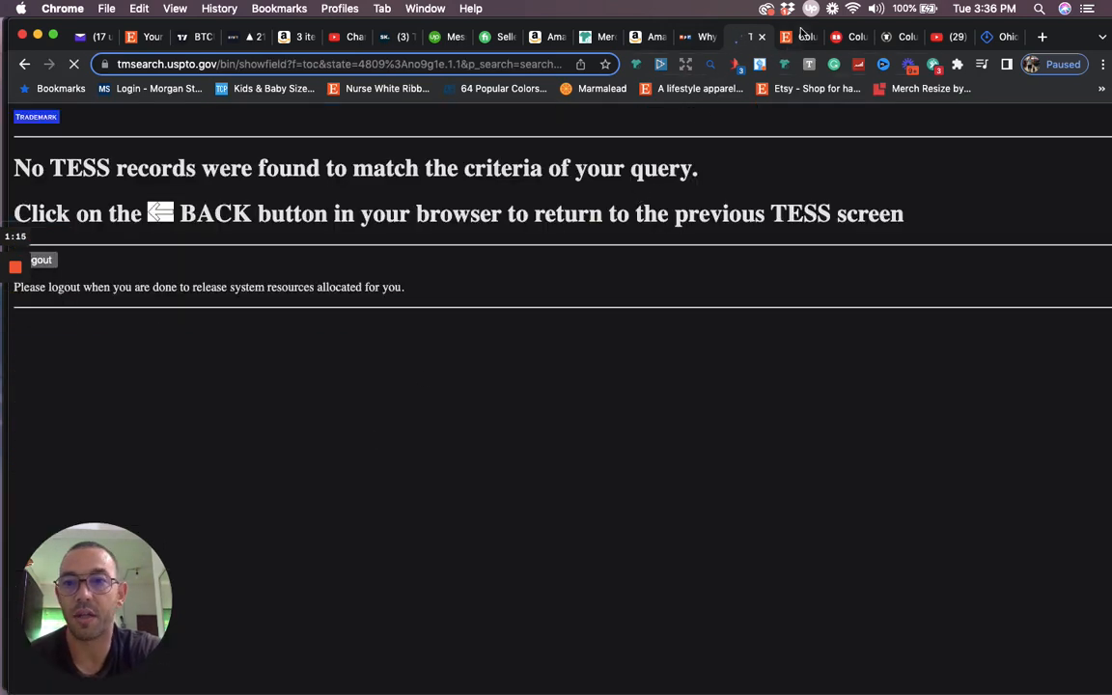
{"action": "mouse_move", "coordinate": [801, 37]}
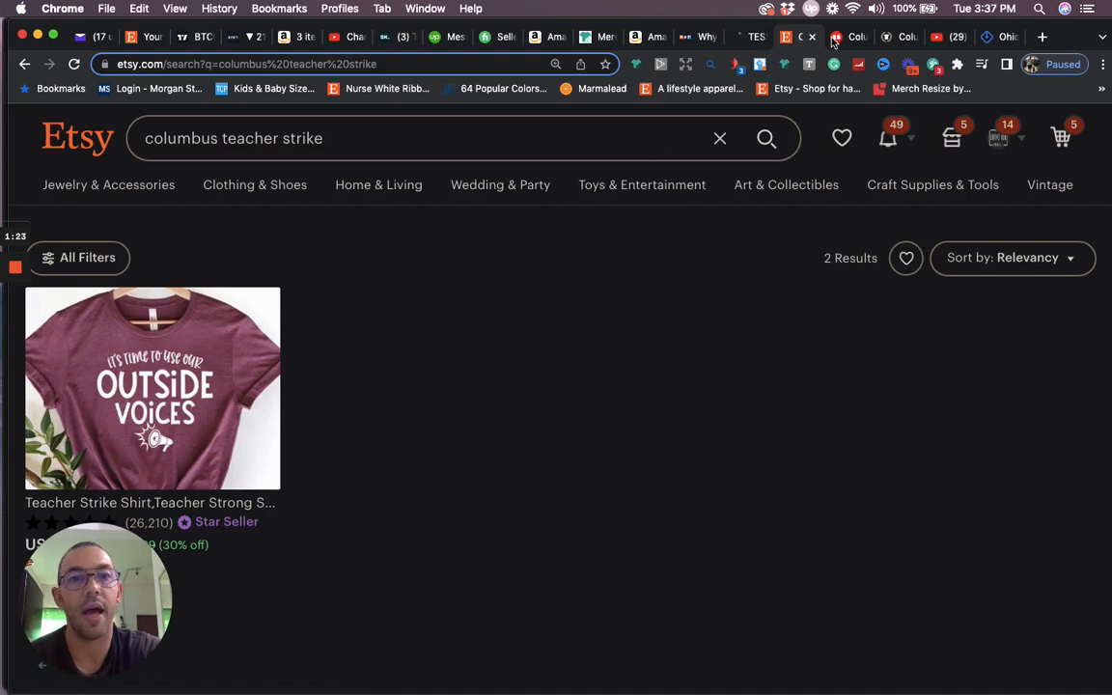
View Etsy's two 'columbus teacher strike' results, including the Outside Voices shirt
{"action": "left_click", "coordinate": [842, 36]}
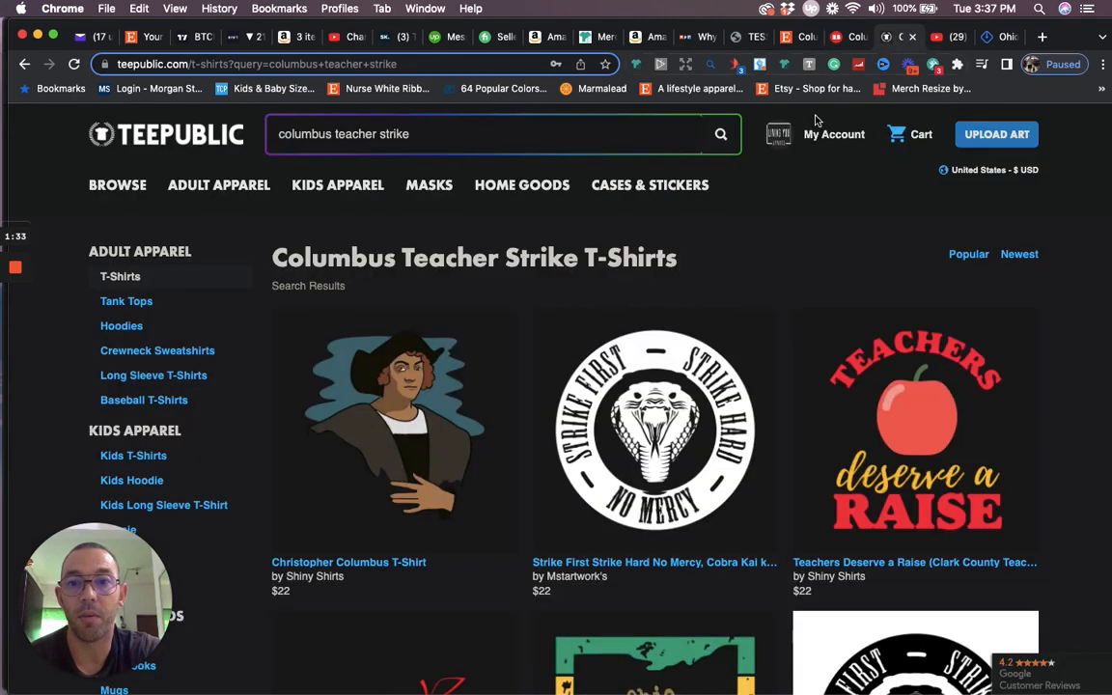
Scroll down TeePublic's Columbus Teacher Strike T-Shirts results past the Red for Ed designs
{"action": "scroll", "scroll_direction": "down", "scroll_amount": 3}
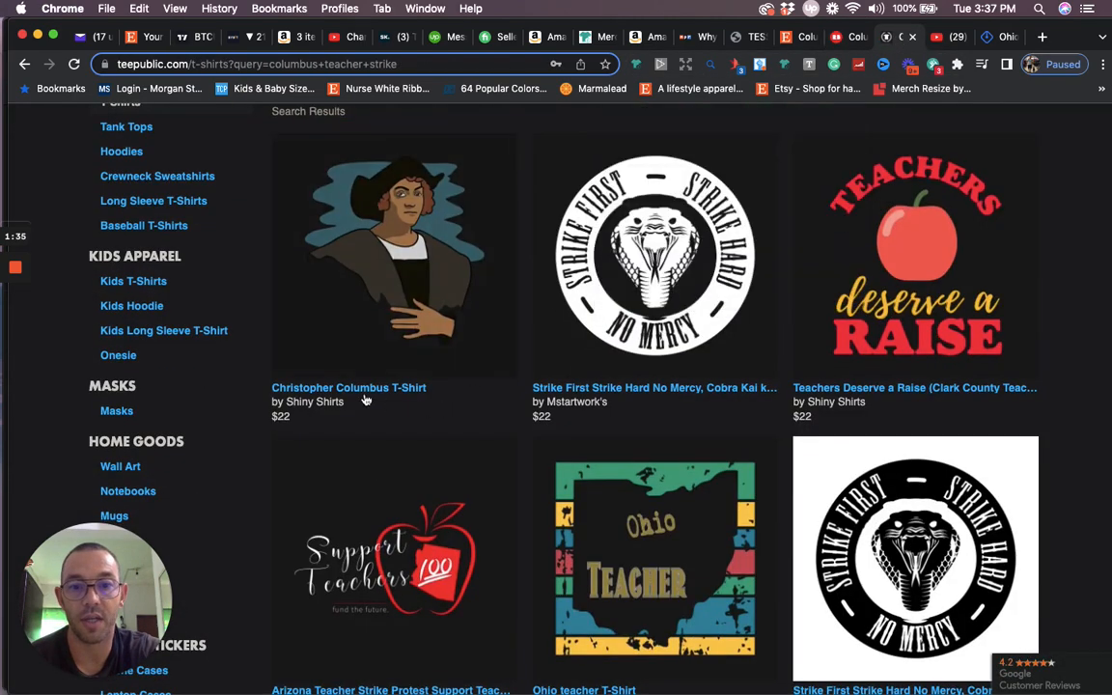
{"action": "scroll", "scroll_direction": "down", "scroll_amount": 3}
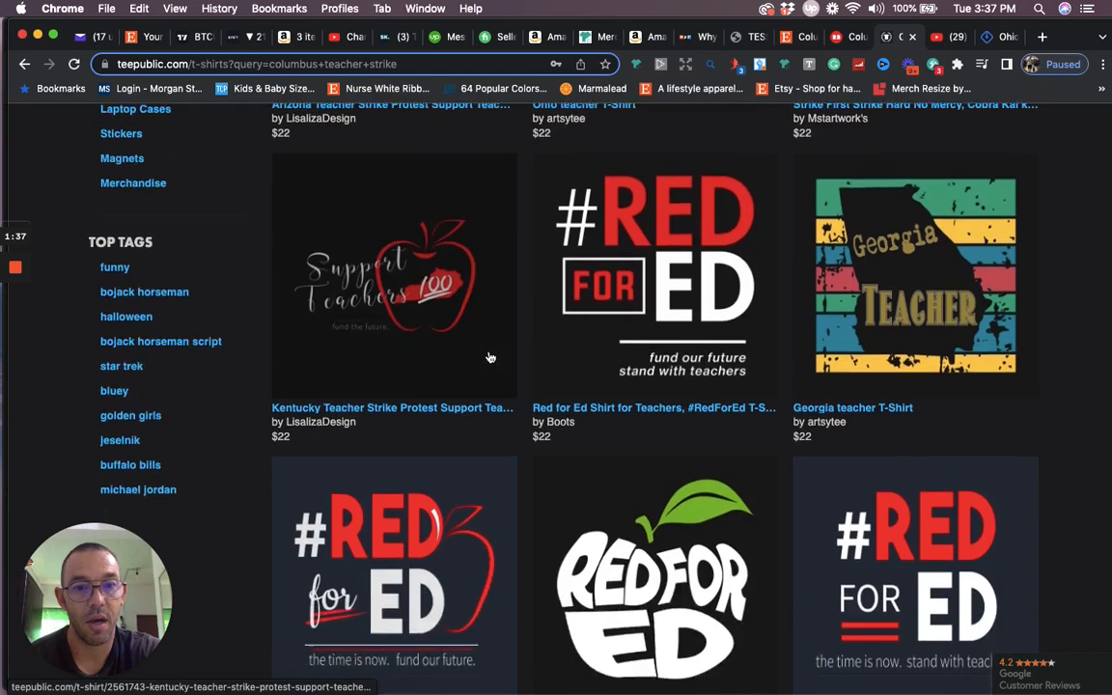
{"action": "scroll", "scroll_direction": "down", "scroll_amount": 3}
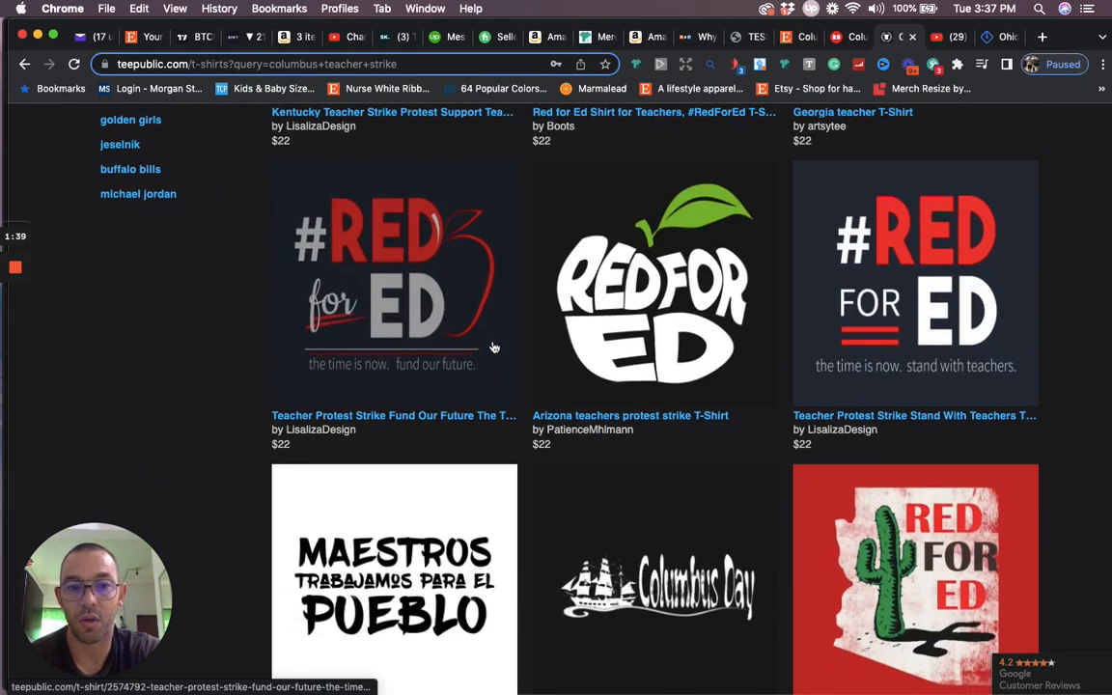
{"action": "mouse_move", "coordinate": [466, 316]}
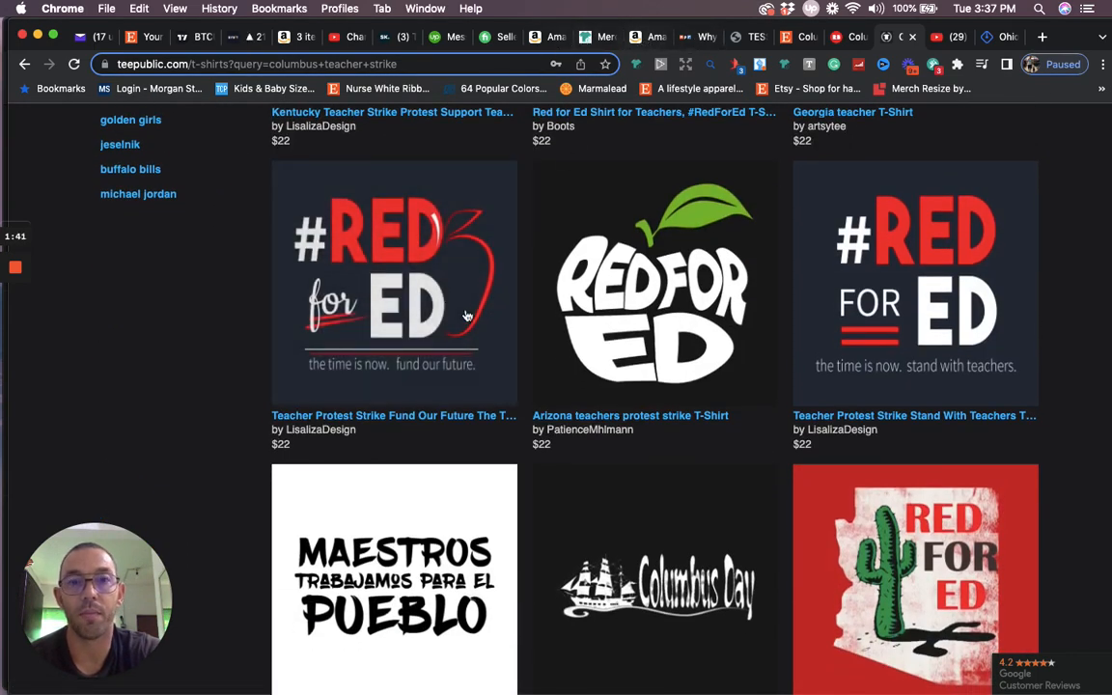
{"action": "mouse_move", "coordinate": [468, 323]}
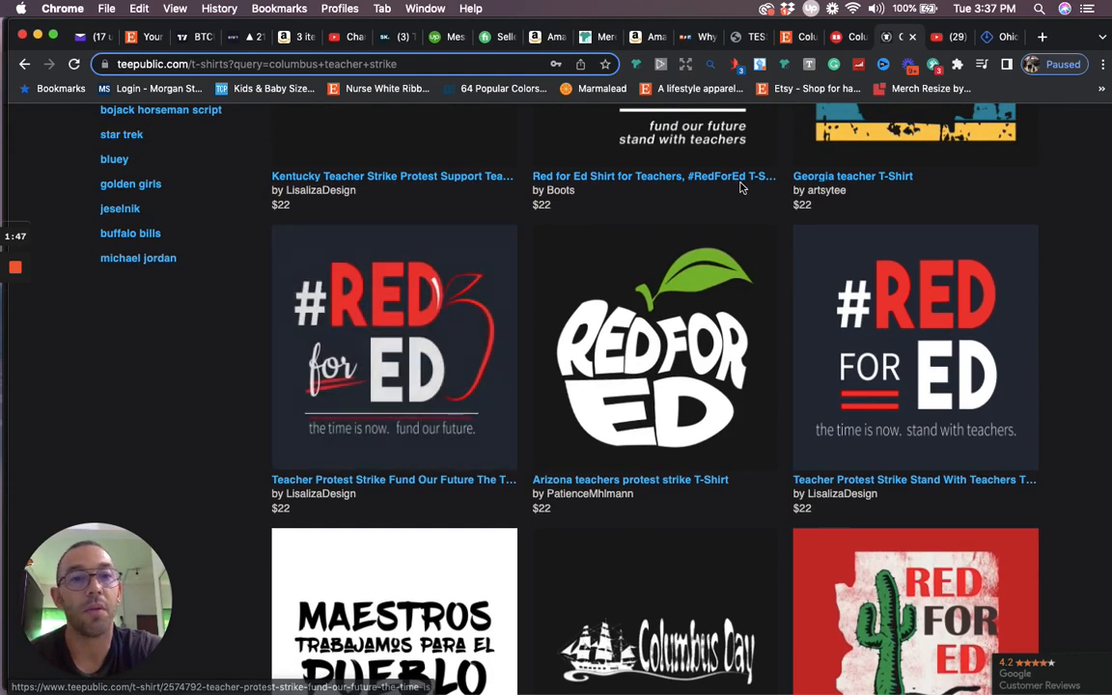
{"action": "mouse_move", "coordinate": [1006, 38]}
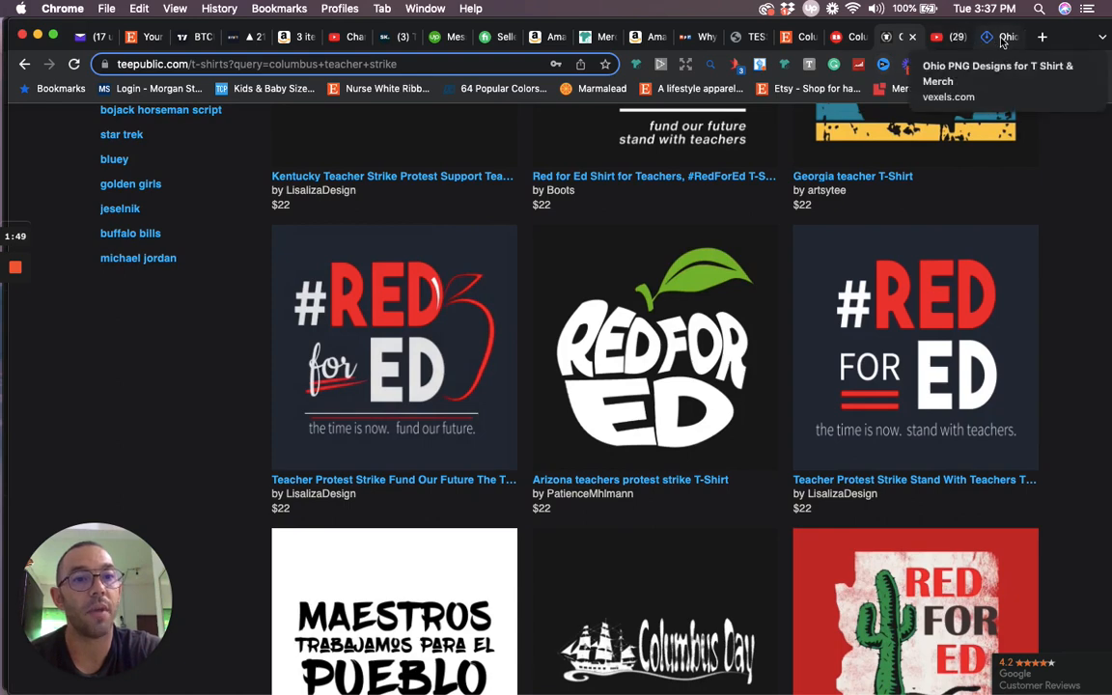
View the 12 Ohio PNG and SVG merch designs on Vexels, then move to YouTube
{"action": "left_click", "coordinate": [1002, 36]}
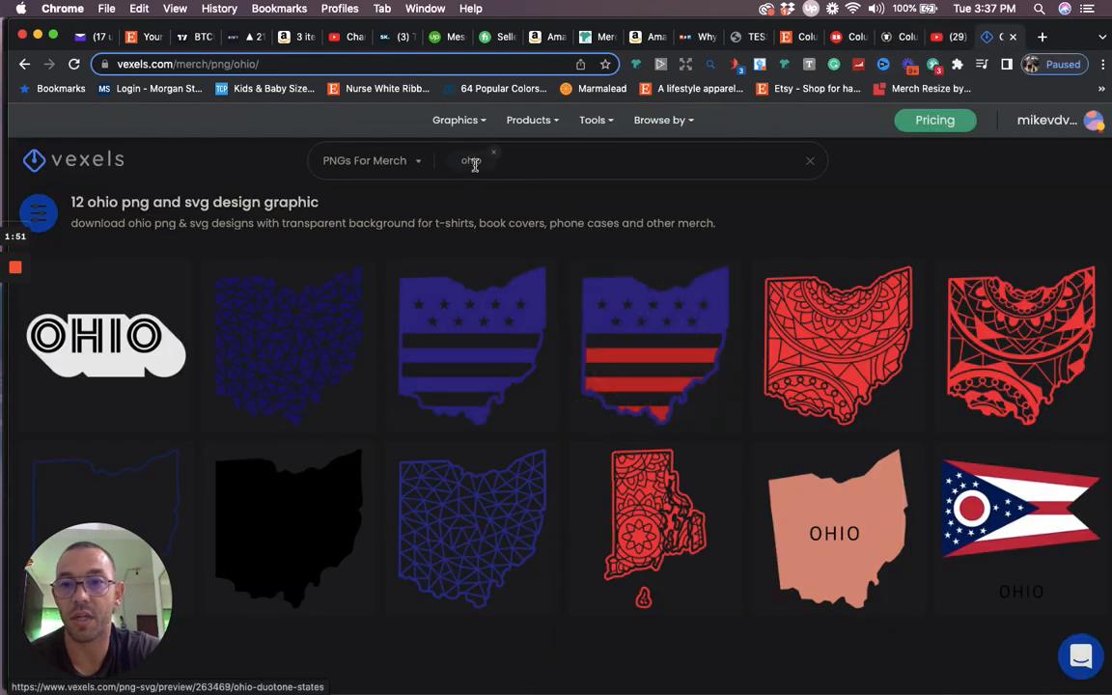
{"action": "mouse_move", "coordinate": [462, 378]}
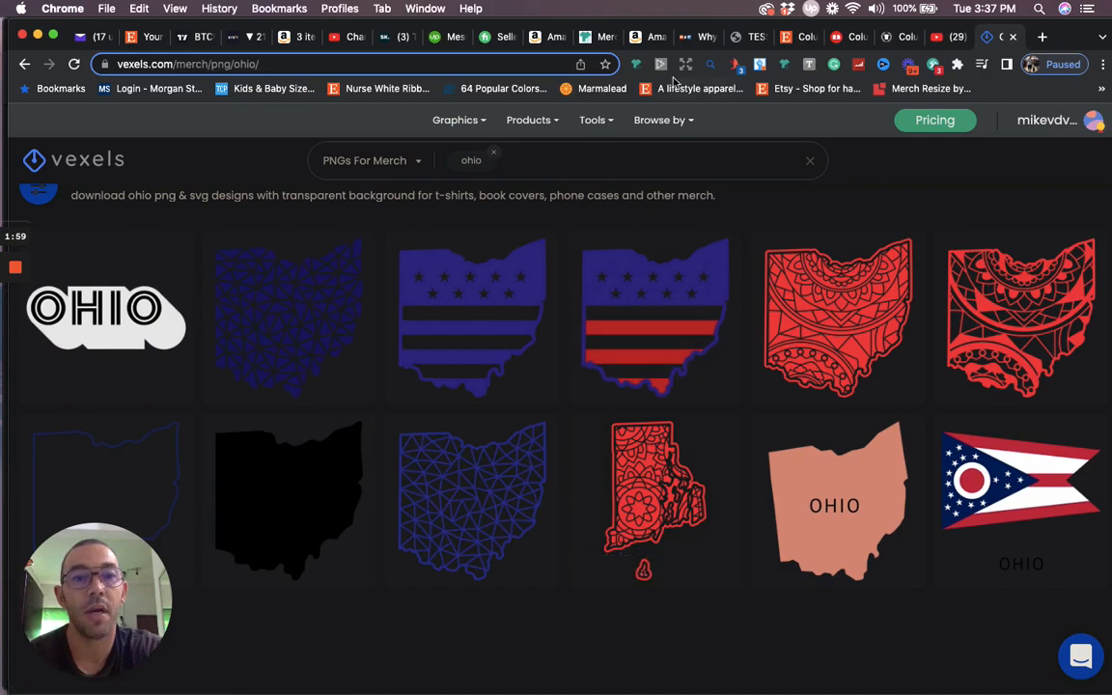
{"action": "left_click", "coordinate": [639, 37]}
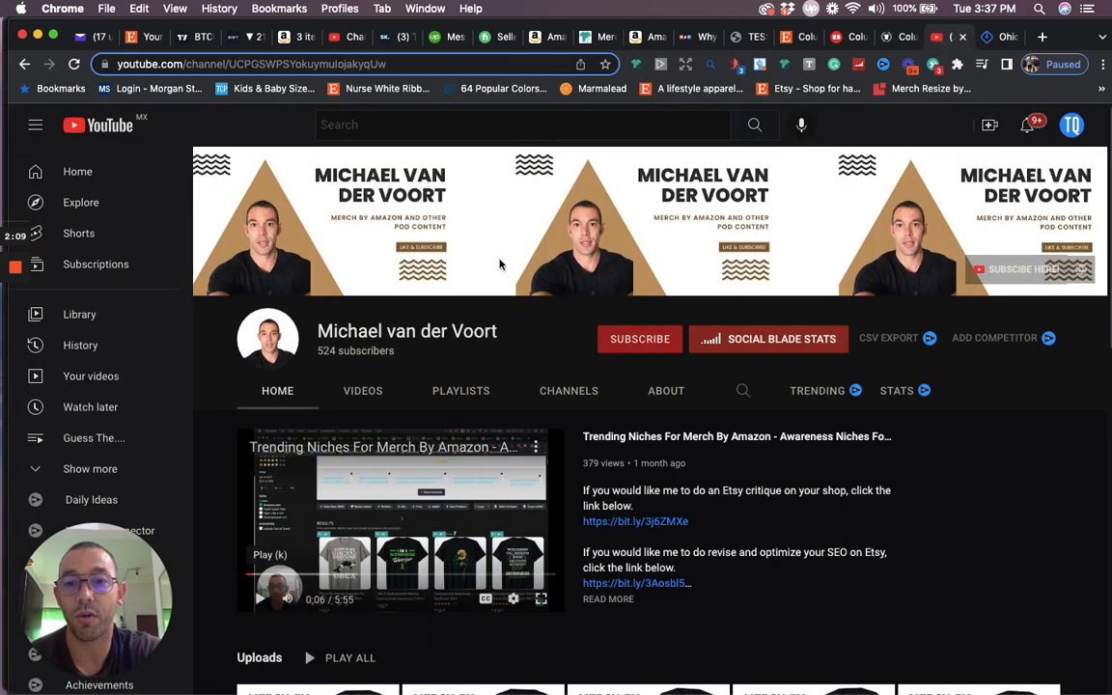
Scroll to the channel's Uploads and August 2022 Trending Niches For Merch rows
{"action": "scroll", "scroll_direction": "down", "scroll_amount": 3}
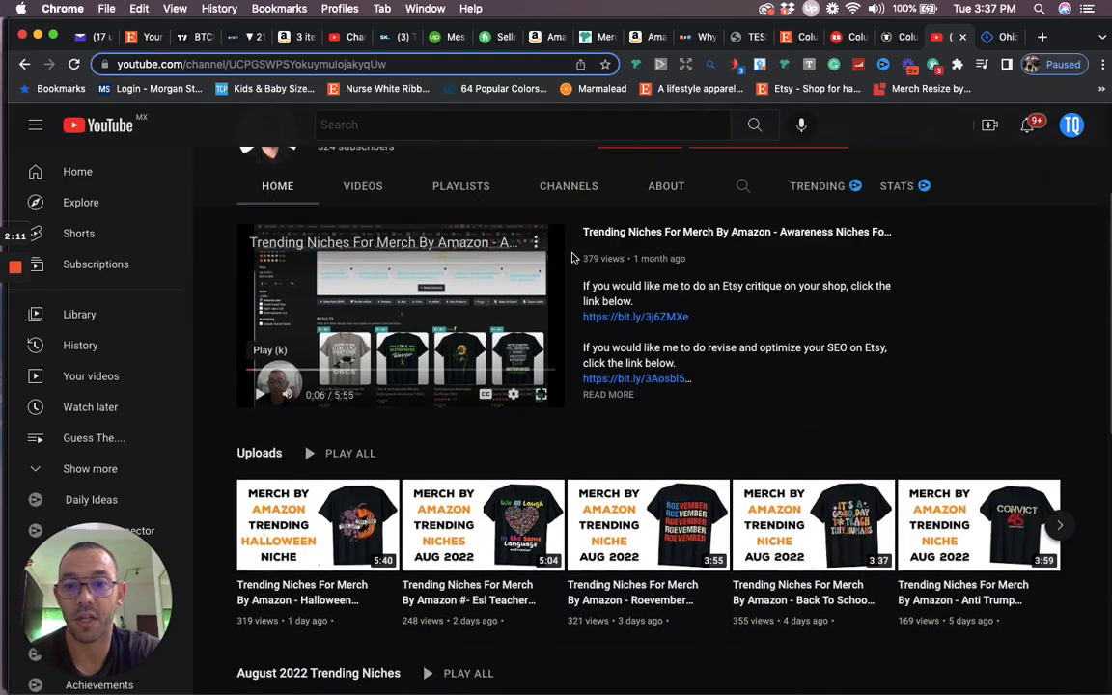
{"action": "scroll", "scroll_direction": "down", "scroll_amount": 3}
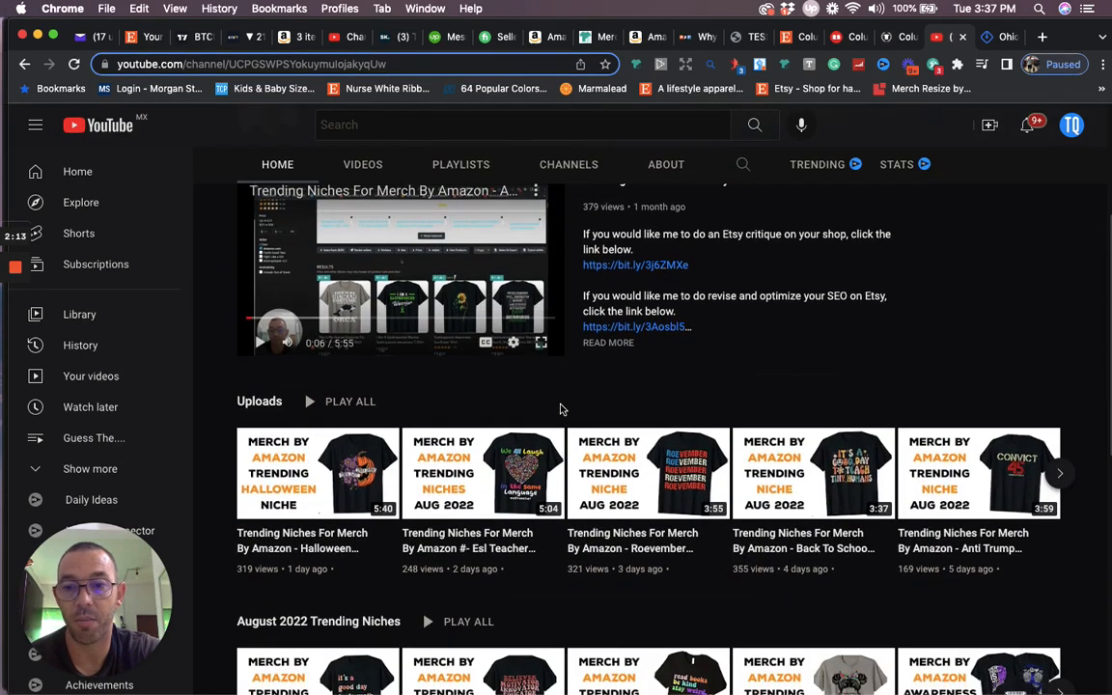
{"action": "mouse_move", "coordinate": [500, 402]}
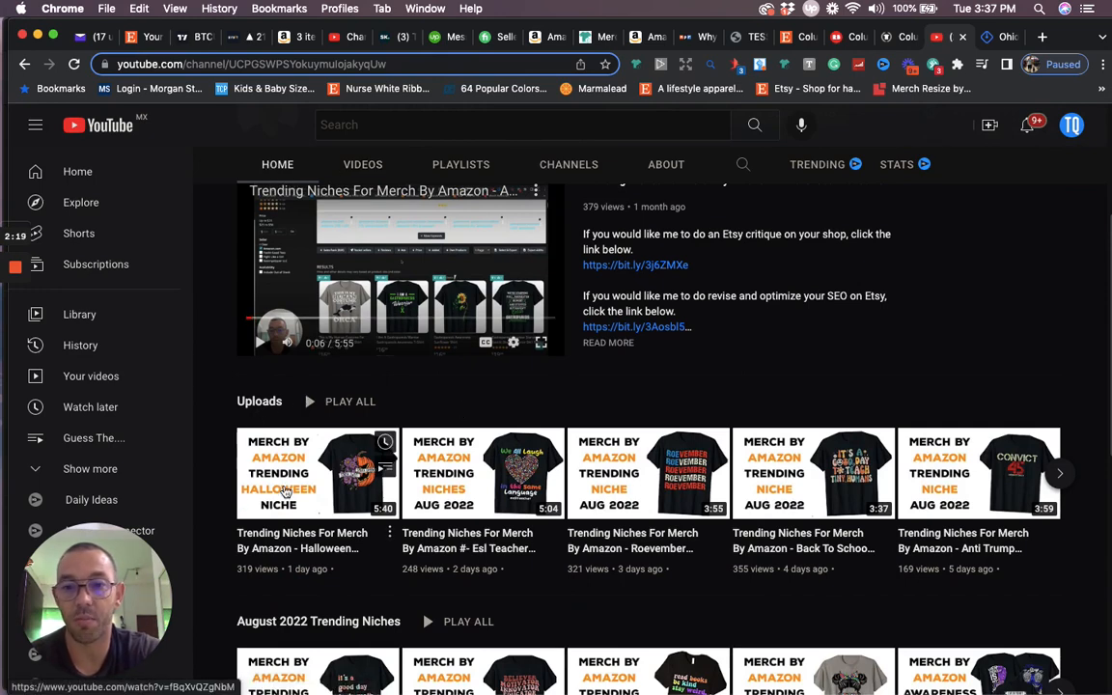
{"action": "scroll", "scroll_direction": "down", "scroll_amount": 3}
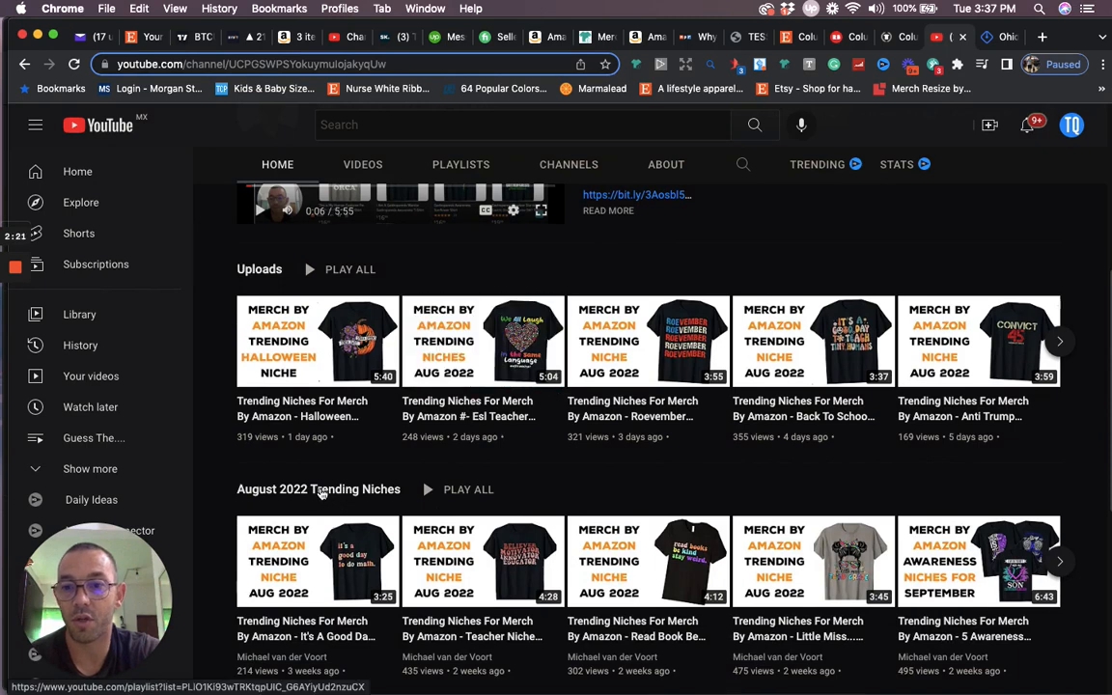
{"action": "mouse_move", "coordinate": [367, 492]}
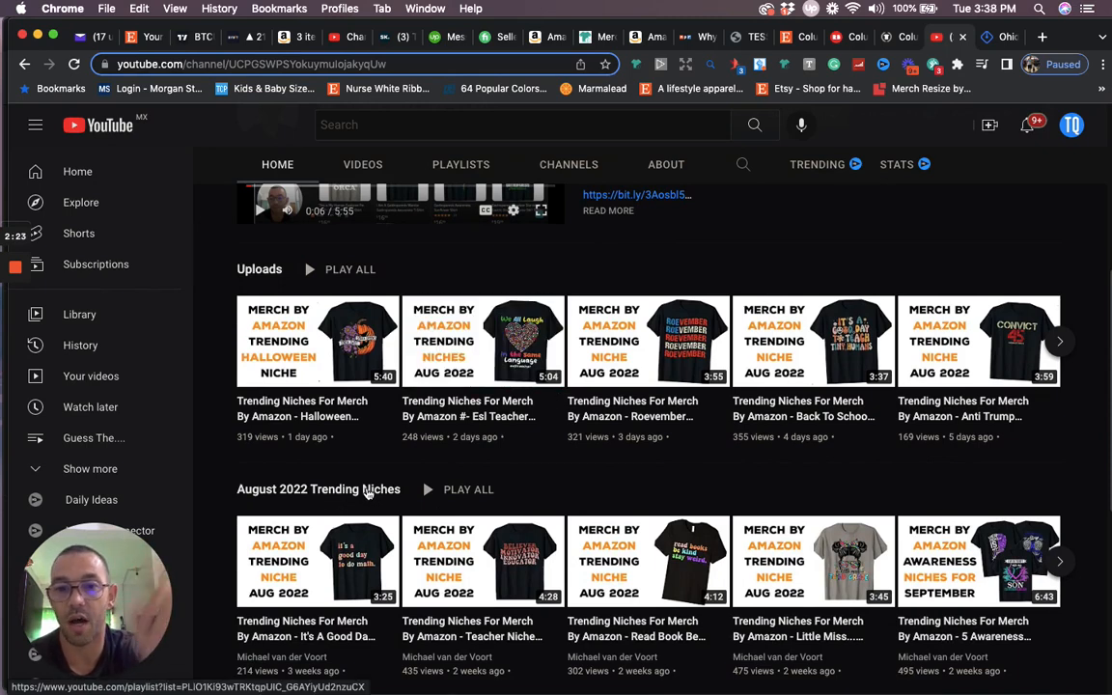